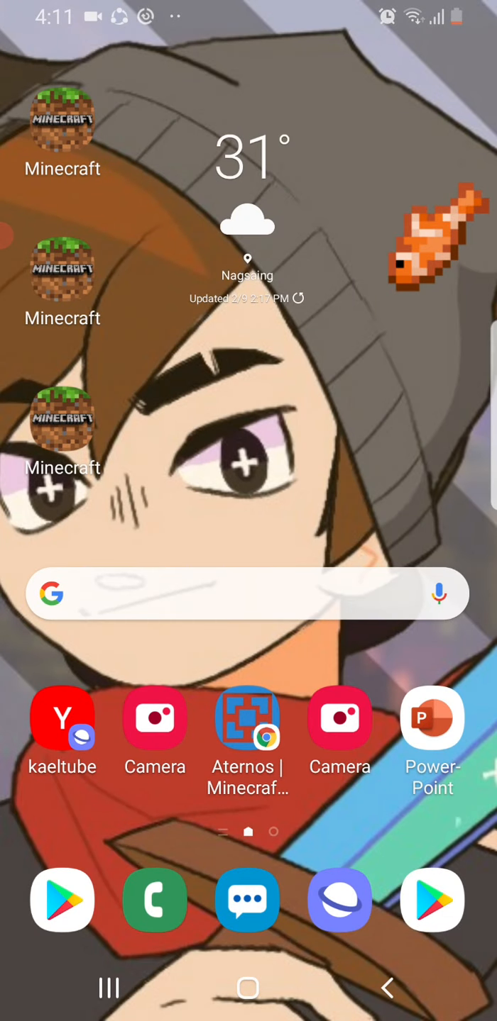
Search Google for 'aternos' using the recent suggestion and show the results
{"action": "left_click", "coordinate": [247, 718]}
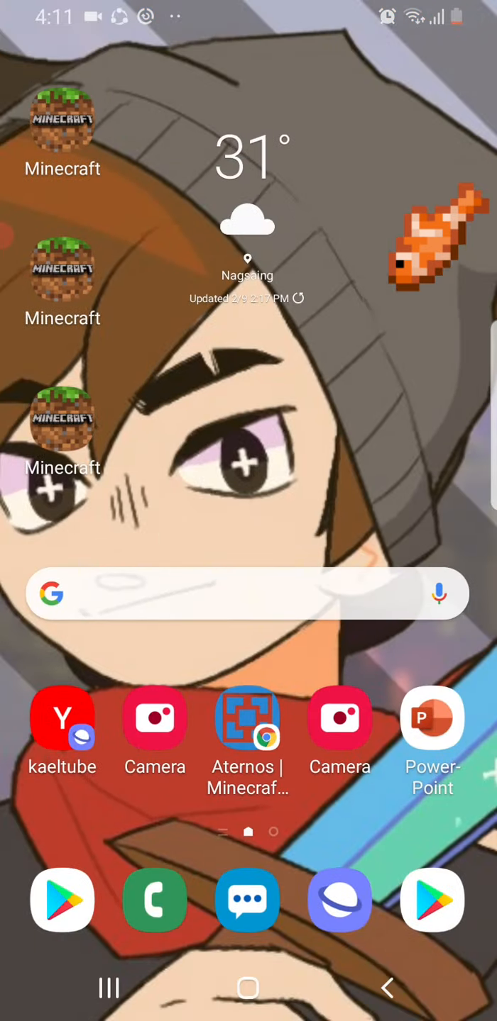
{"action": "left_click", "coordinate": [248, 595]}
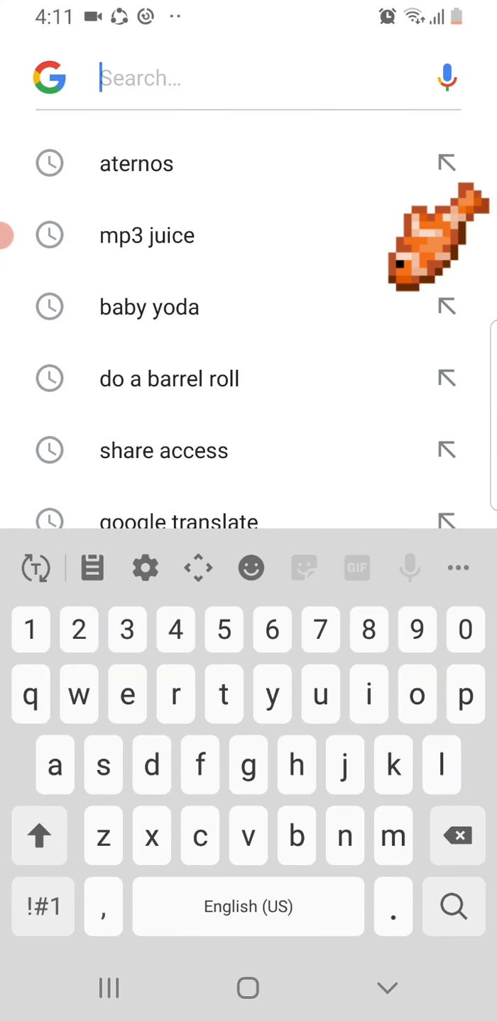
{"action": "left_click", "coordinate": [137, 163]}
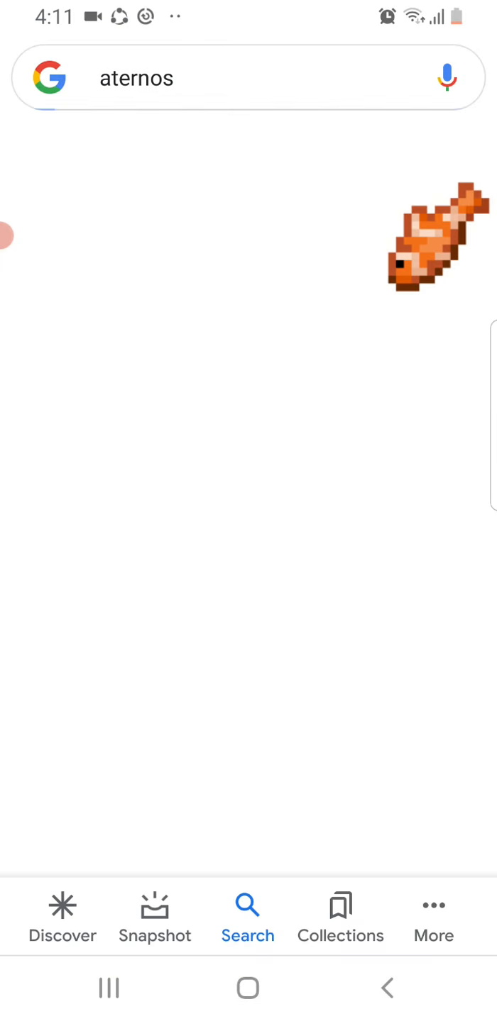
{"action": "key", "text": "Enter"}
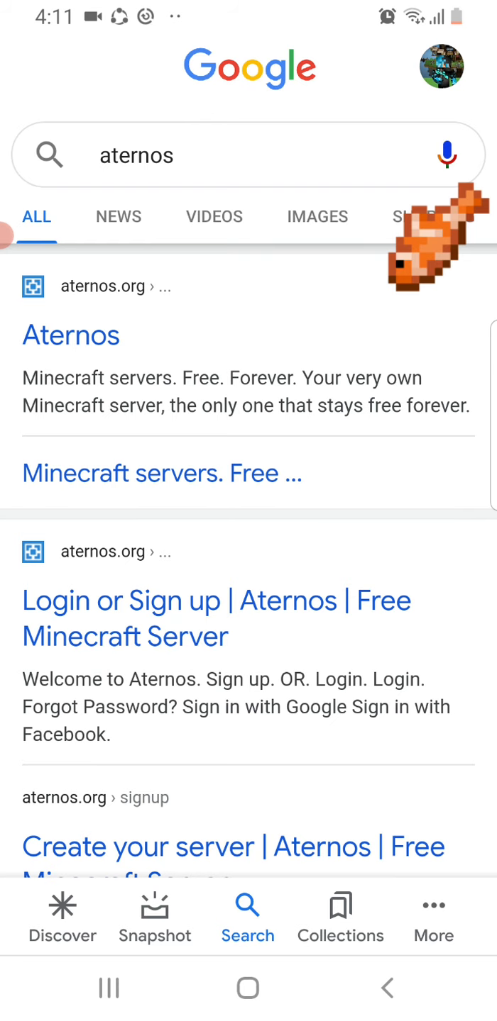
Sign in to Aternos as Kanzuki and land on the Servers page
{"action": "left_click", "coordinate": [71, 334]}
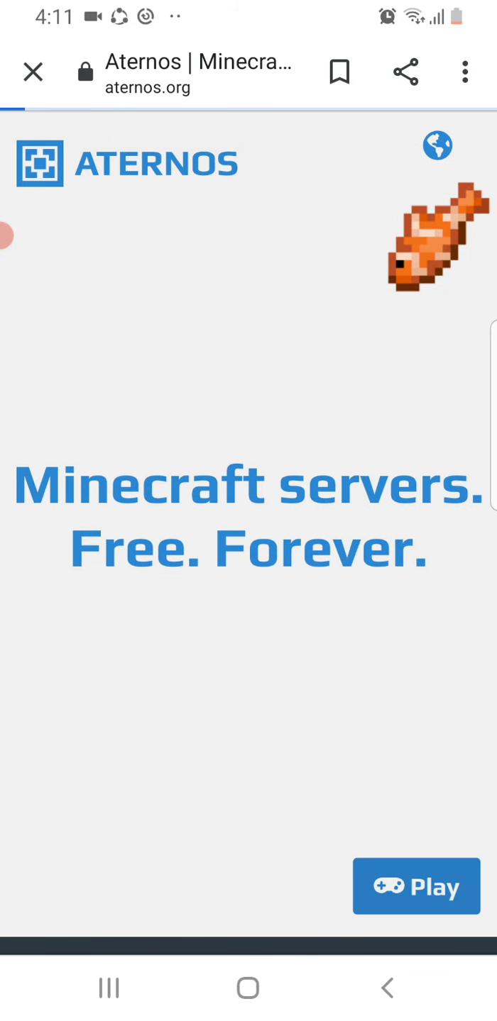
{"action": "left_click", "coordinate": [415, 887]}
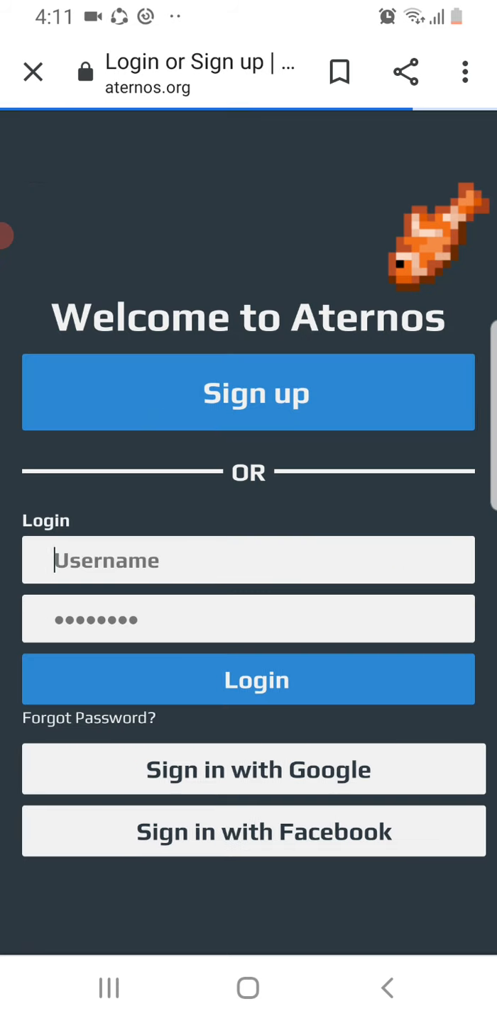
{"action": "type", "text": "Kanzuki"}
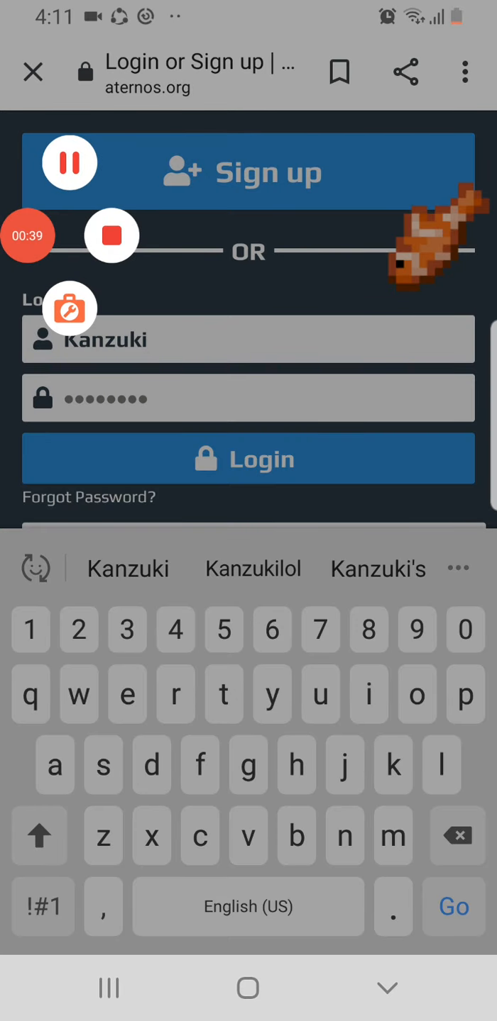
{"action": "left_click", "coordinate": [248, 458]}
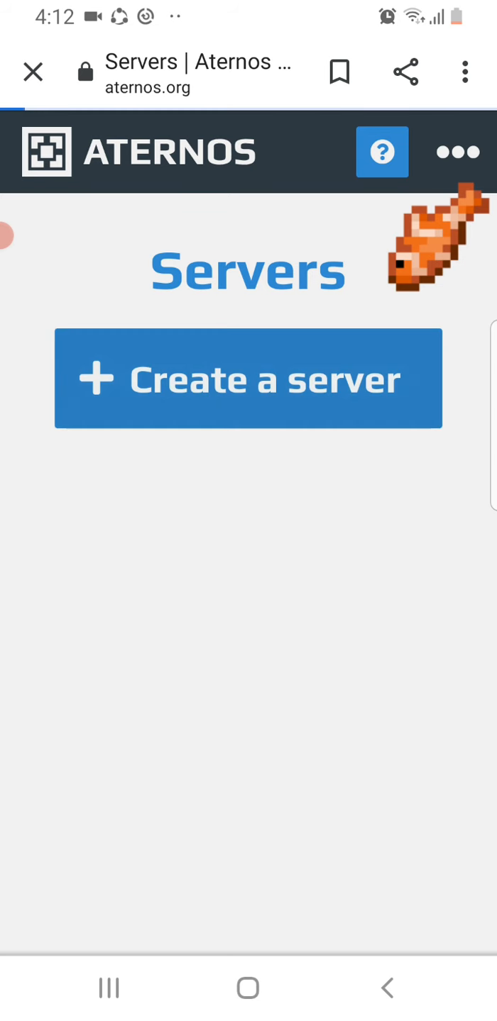
Begin a new server and enter 'Gamer smp' as its .aternos.me address
{"action": "left_click", "coordinate": [247, 379]}
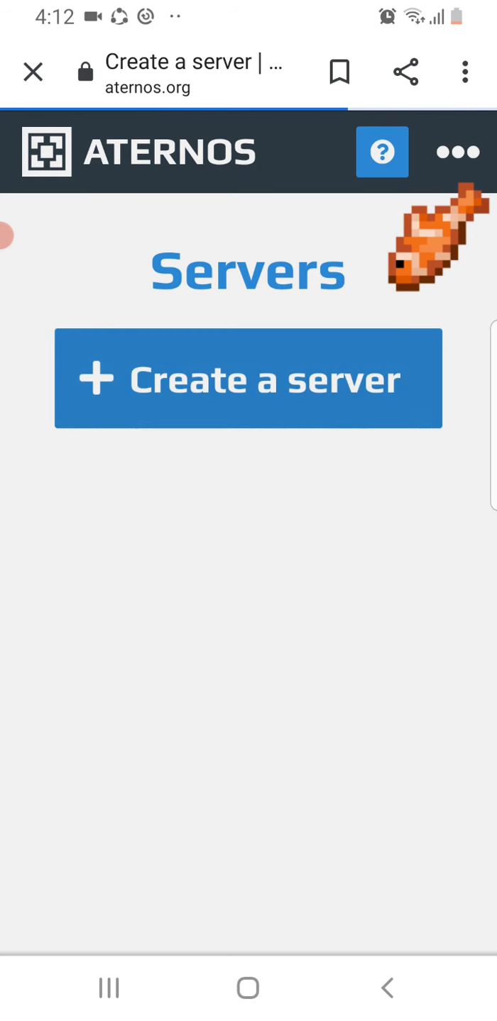
{"action": "left_click", "coordinate": [247, 377]}
{"action": "type", "text": "Ga"}
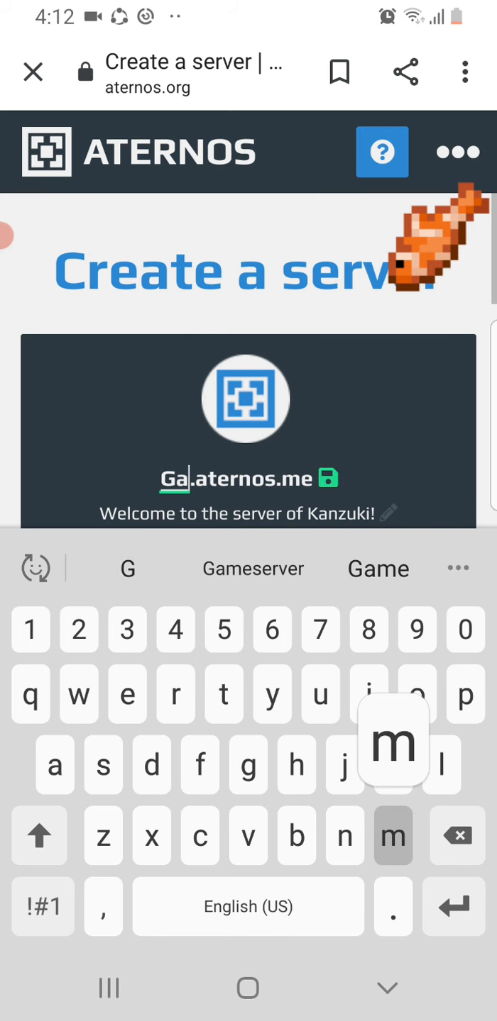
{"action": "type", "text": "me"}
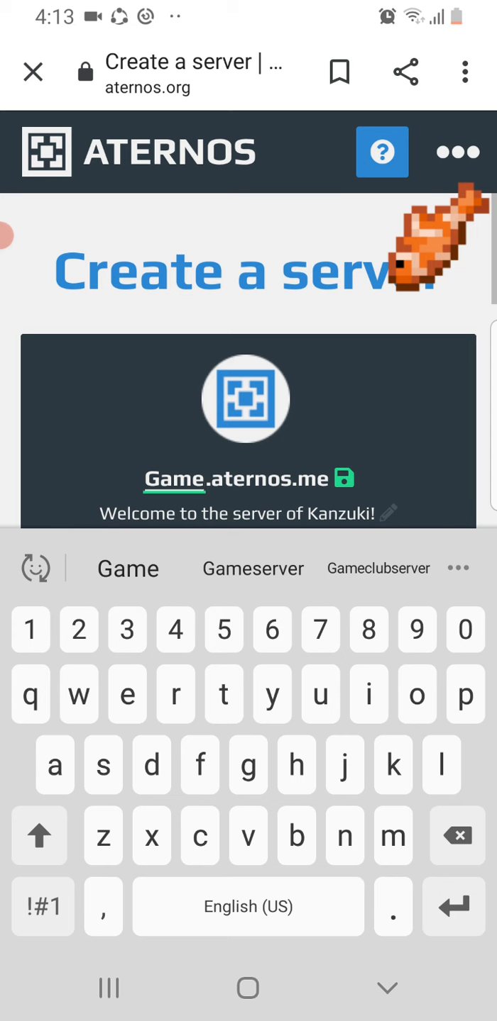
{"action": "type", "text": "r"}
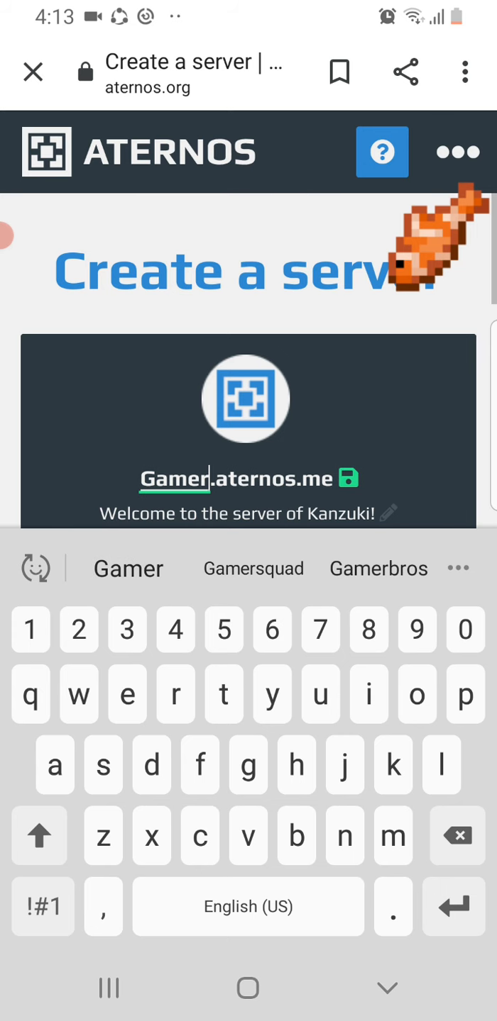
{"action": "type", "text": "sm"}
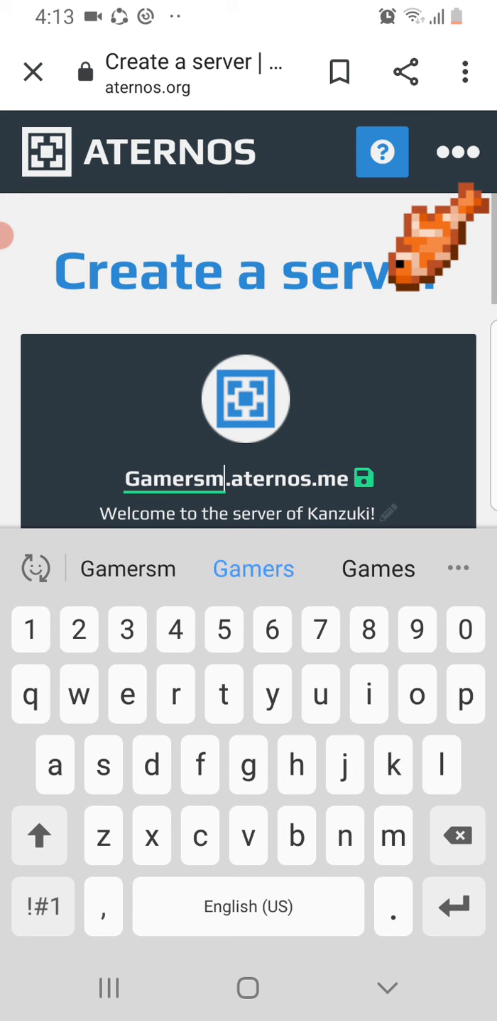
{"action": "type", "text": "p"}
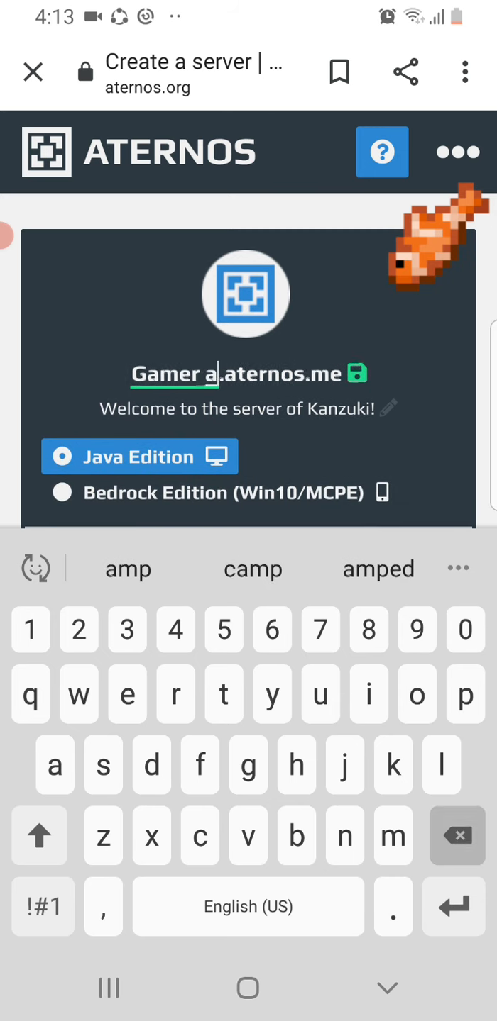
{"action": "type", "text": "sm"}
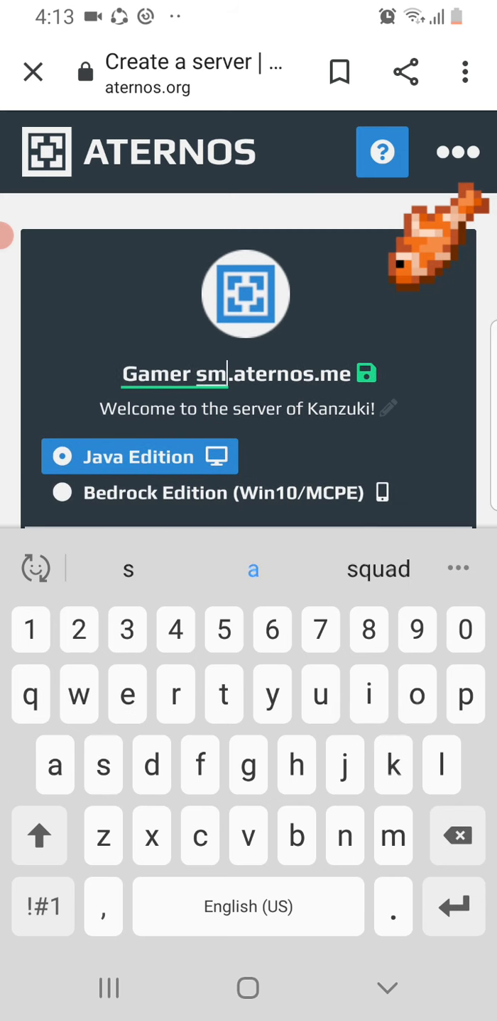
{"action": "type", "text": "p"}
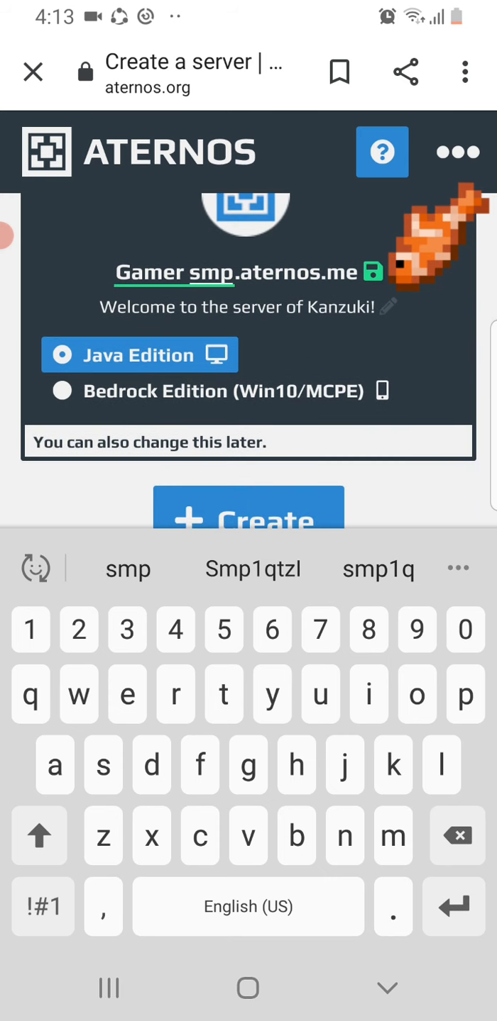
Correct the address to 'Gamersmp', dismissing the invalid-character and already-exists messages
{"action": "left_click", "coordinate": [247, 511]}
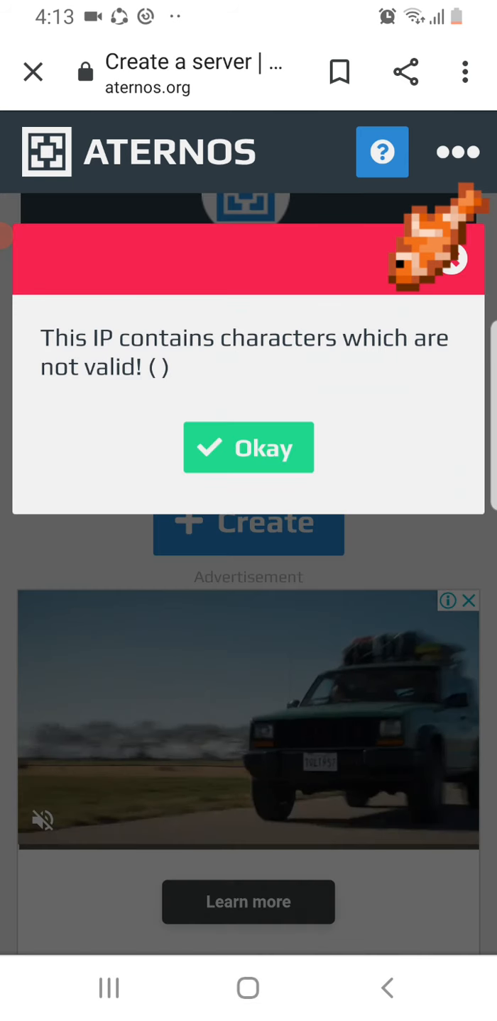
{"action": "left_click", "coordinate": [247, 447]}
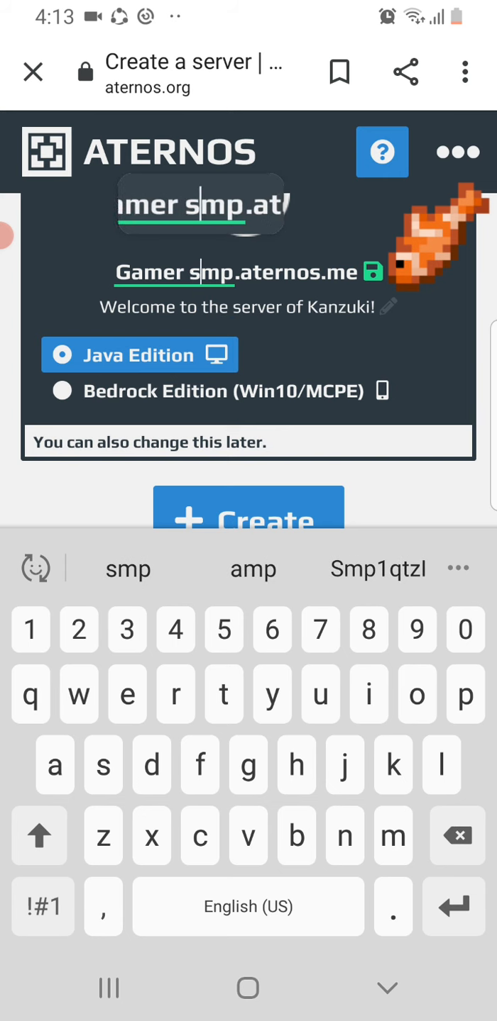
{"action": "key", "text": "backspace"}
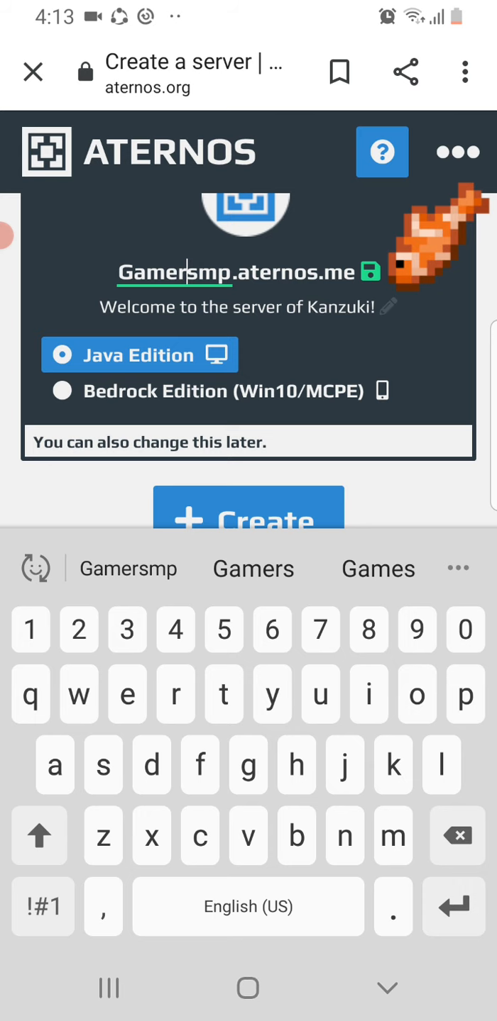
{"action": "left_click", "coordinate": [247, 511]}
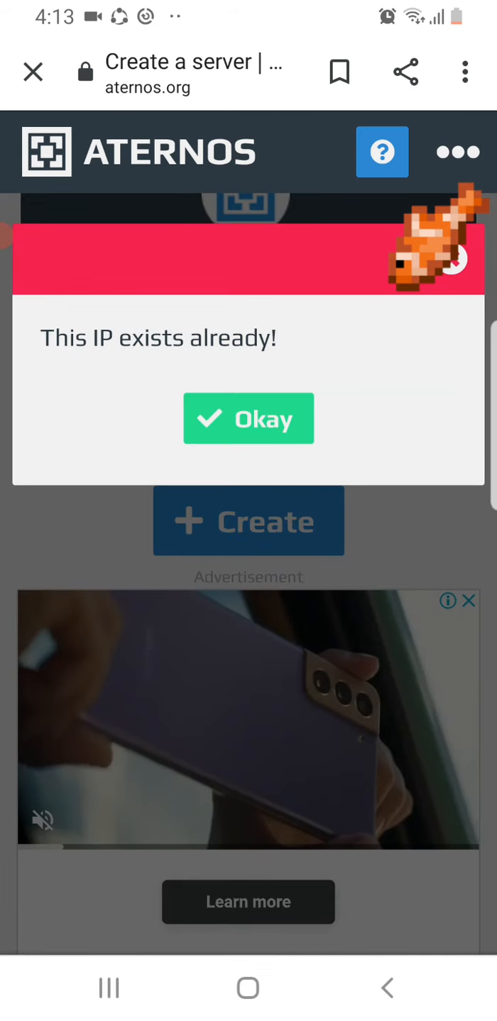
{"action": "left_click", "coordinate": [249, 419]}
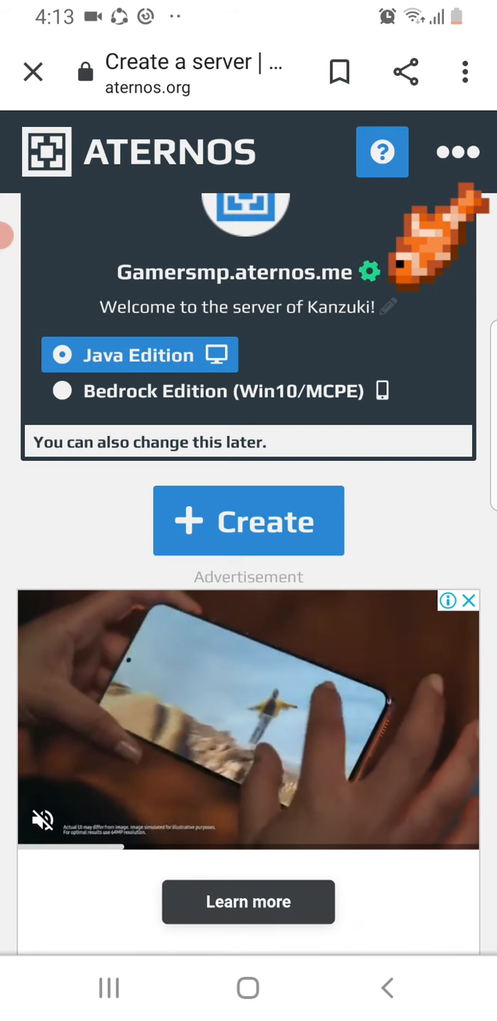
{"action": "left_click", "coordinate": [248, 521]}
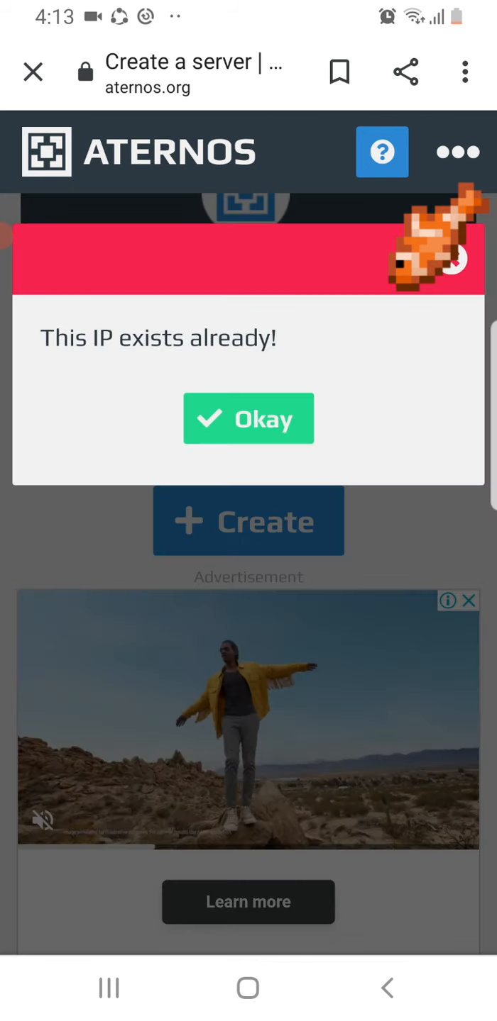
{"action": "left_click", "coordinate": [248, 417]}
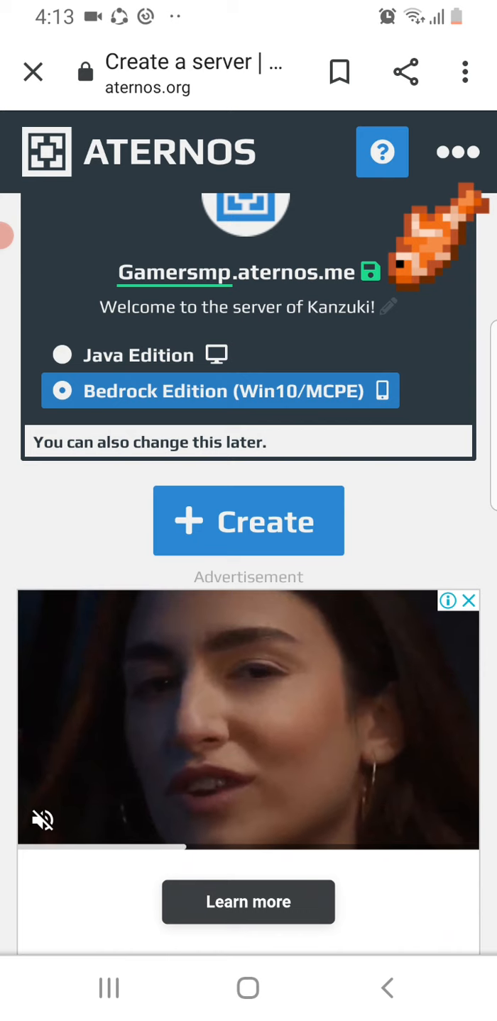
Choose Bedrock Edition and create the server
{"action": "left_click", "coordinate": [247, 522]}
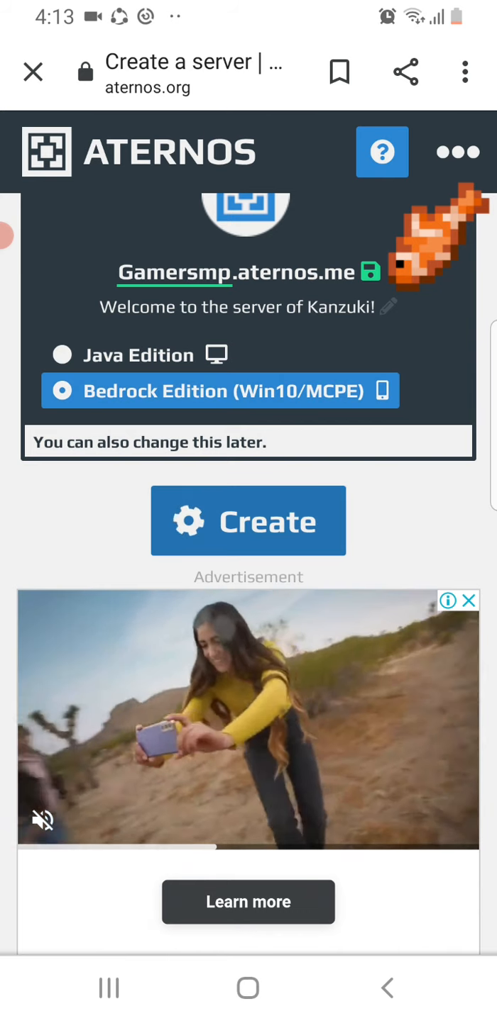
{"action": "left_click", "coordinate": [246, 521]}
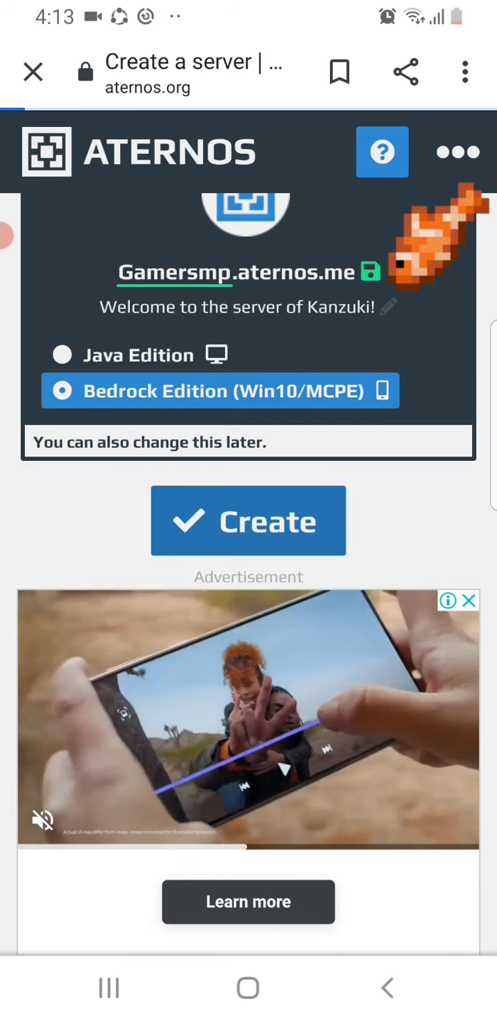
Save the address as Gamersmp64 and raise the player slots from 20 to 30
{"action": "left_click", "coordinate": [247, 520]}
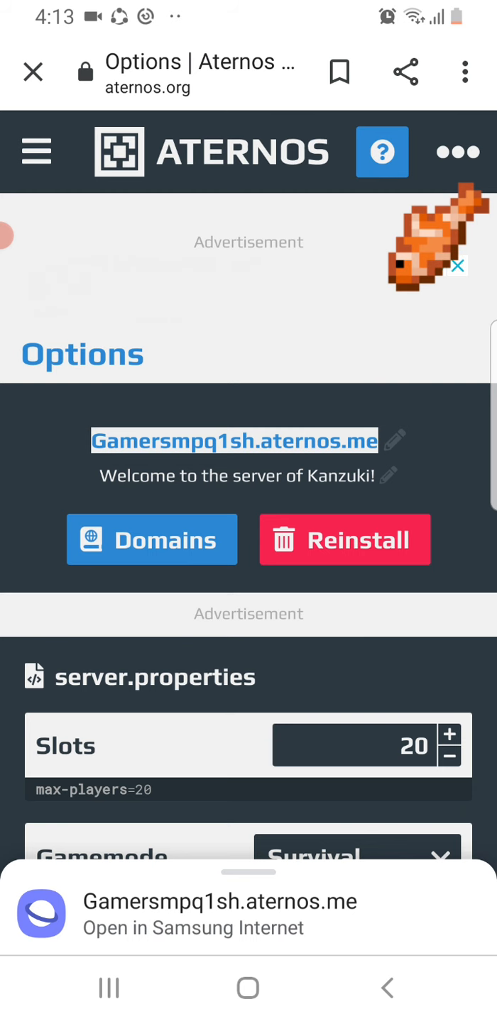
{"action": "left_click", "coordinate": [232, 440]}
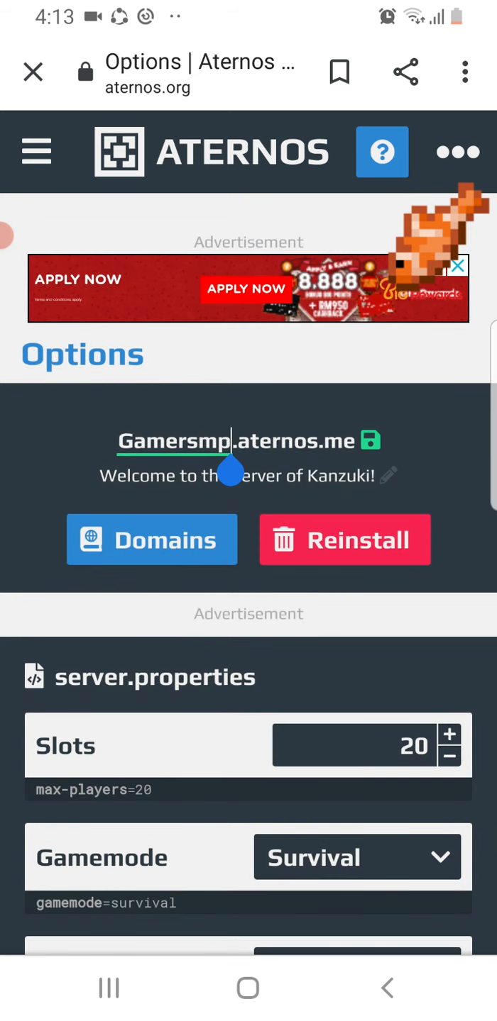
{"action": "left_click", "coordinate": [177, 439]}
{"action": "type", "text": "64"}
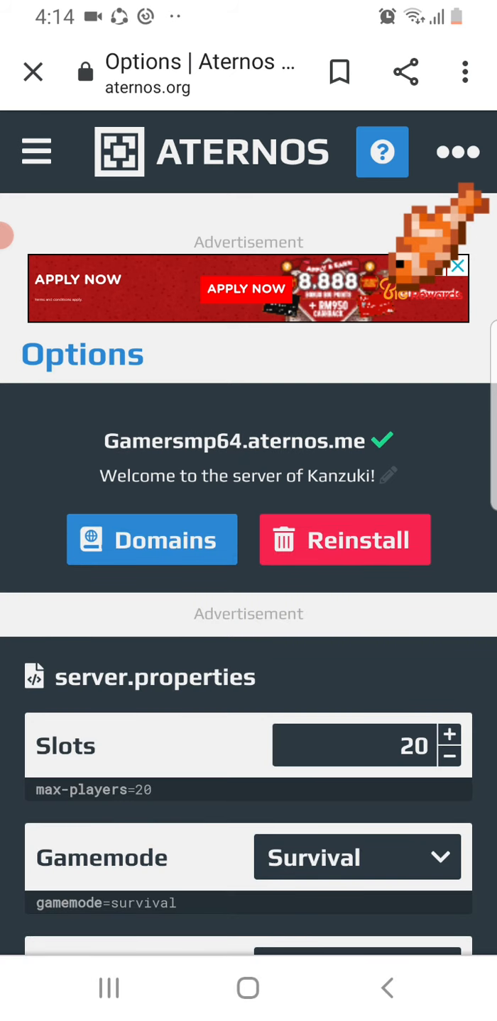
{"action": "scroll", "scroll_direction": "down", "scroll_amount": 3}
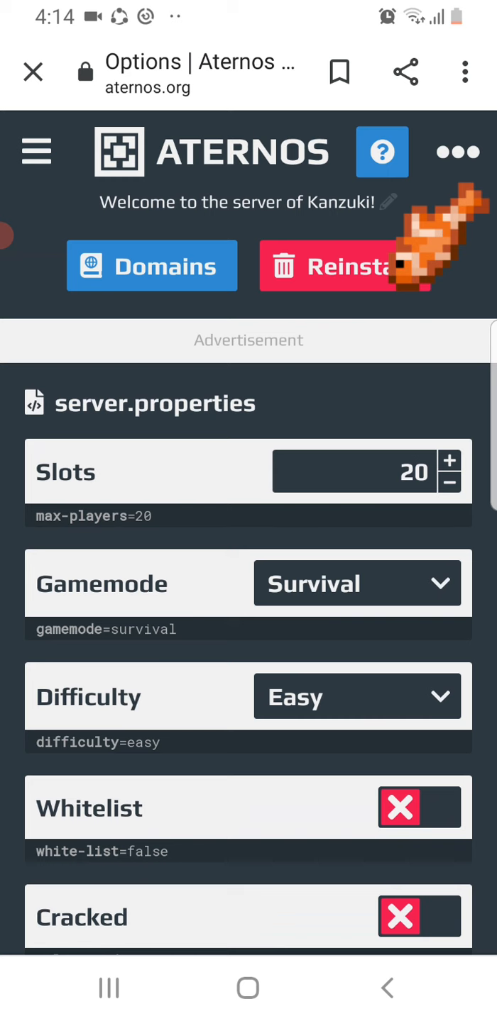
{"action": "left_click", "coordinate": [449, 461]}
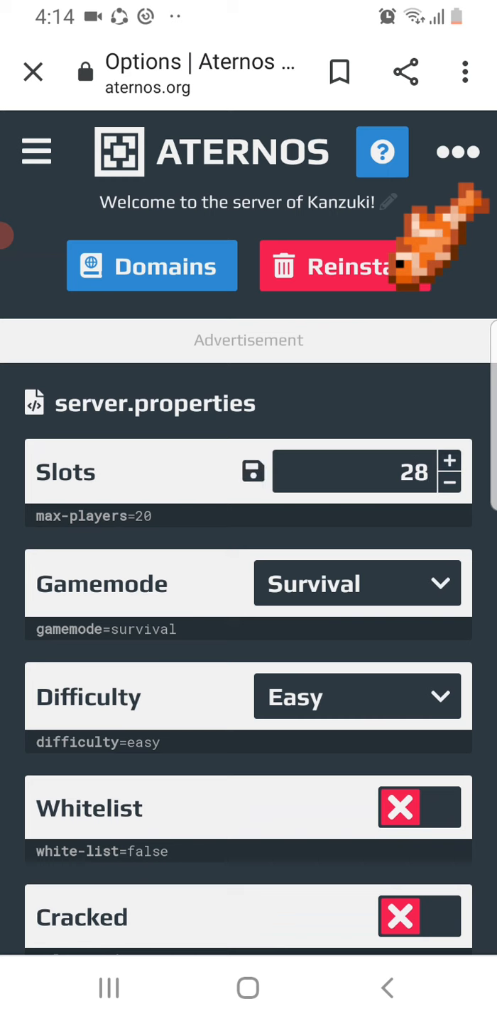
{"action": "left_click", "coordinate": [452, 461]}
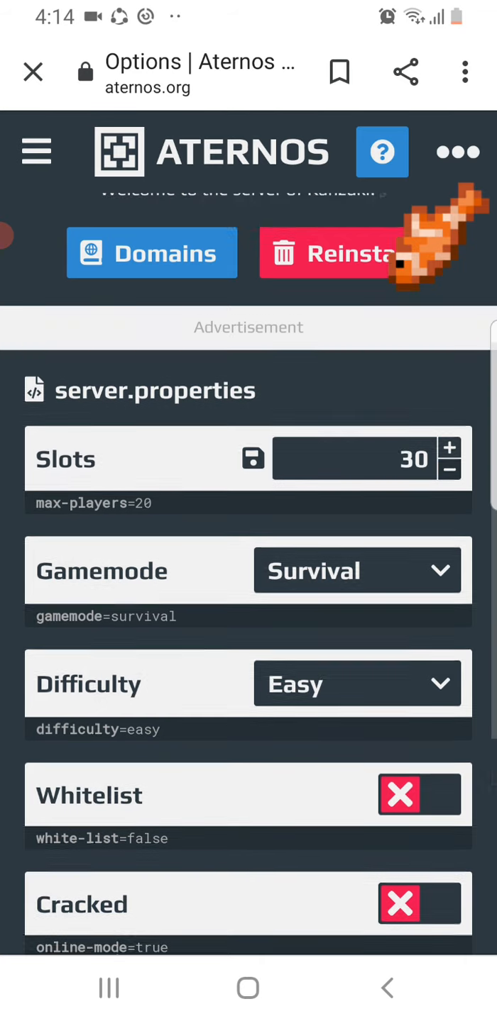
{"action": "scroll", "scroll_direction": "down", "scroll_amount": 3}
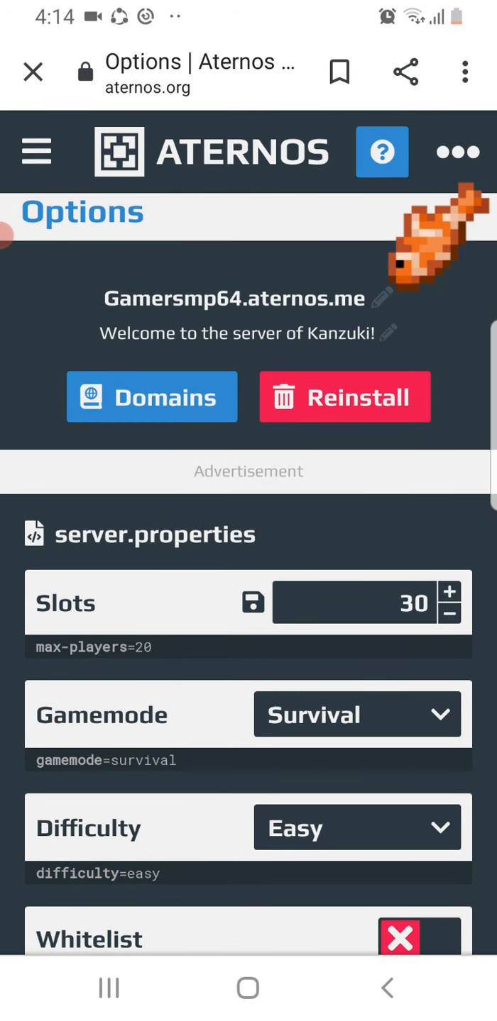
{"action": "left_click", "coordinate": [37, 150]}
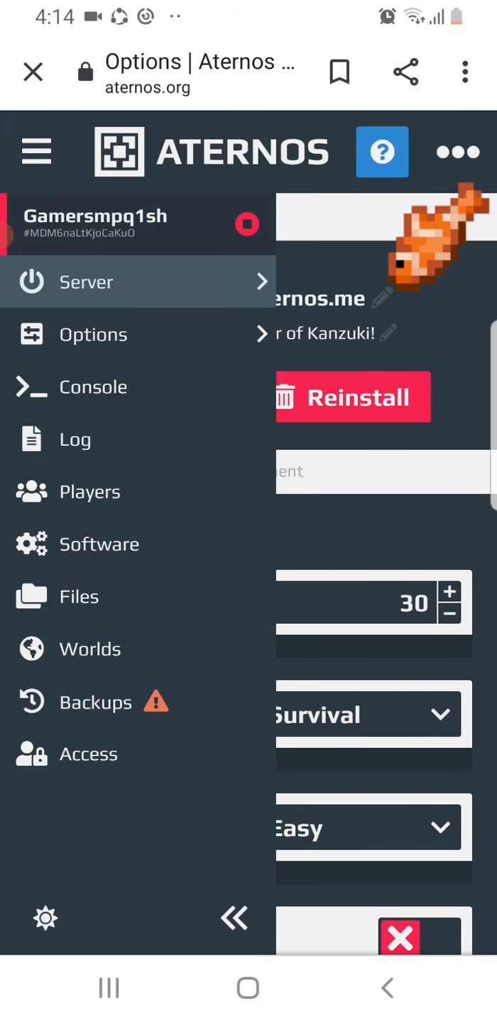
Show the server's connection details: Gamersmp64.aternos.me, port 11357
{"action": "left_click", "coordinate": [85, 281]}
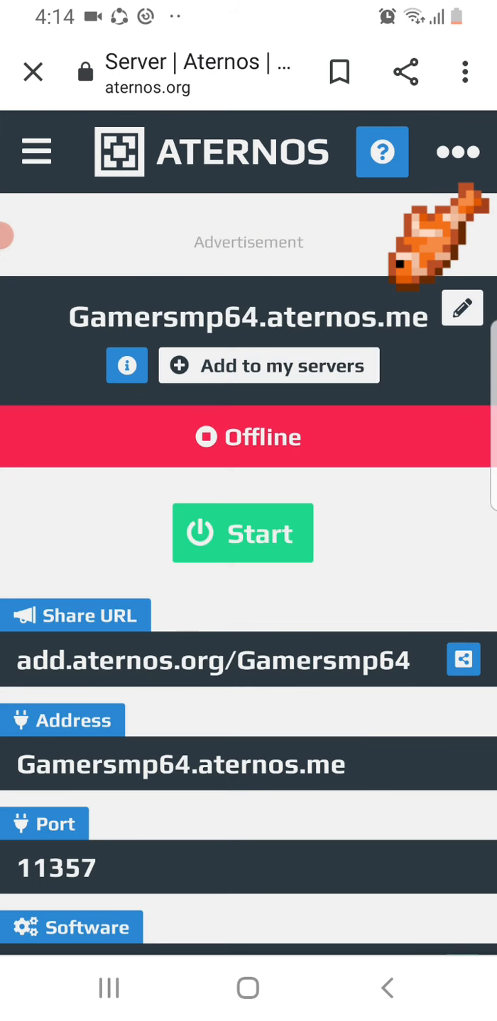
{"action": "scroll", "scroll_direction": "down", "scroll_amount": 3}
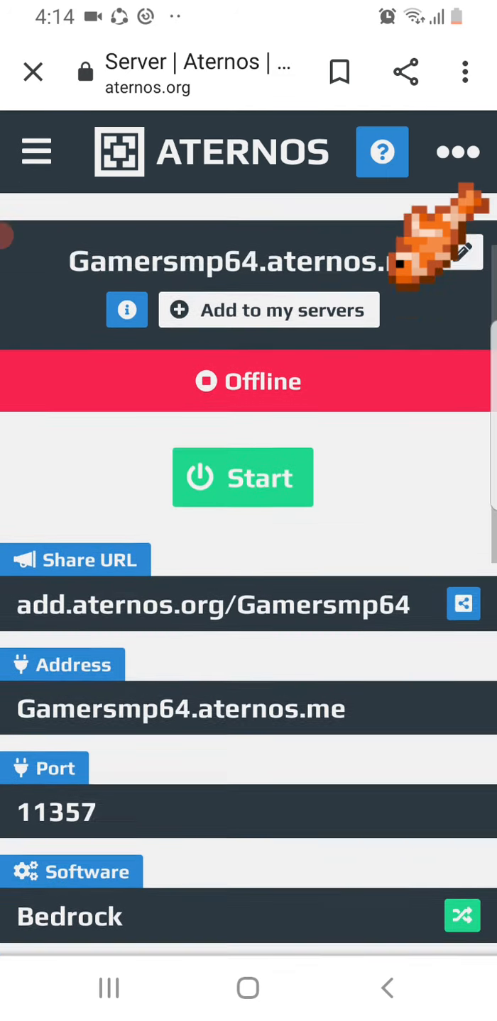
{"action": "scroll", "scroll_direction": "down", "scroll_amount": 3}
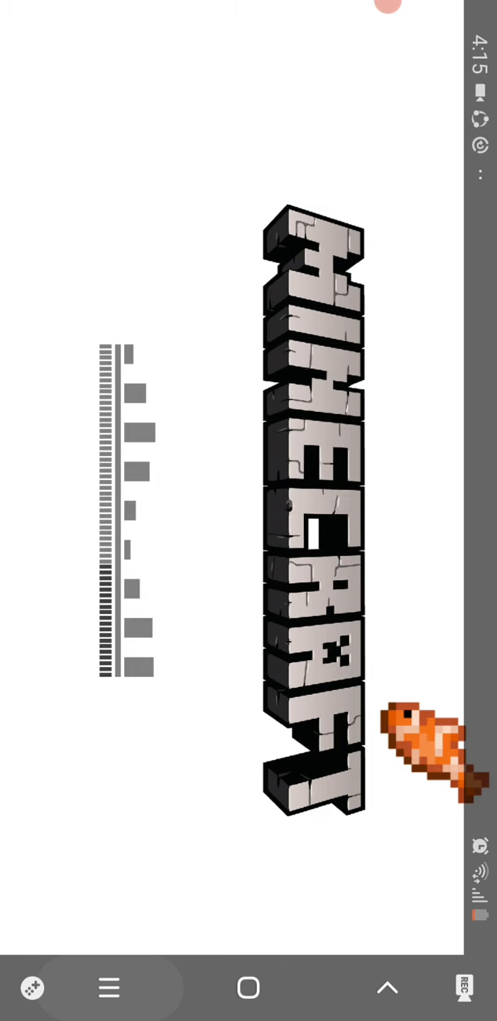
{"action": "left_click", "coordinate": [108, 988]}
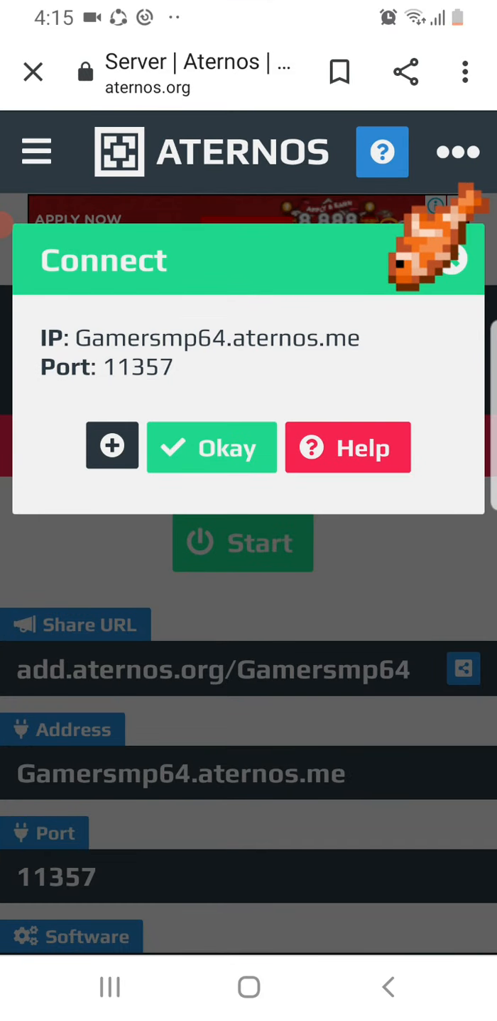
Install Bedrock version 1.16.0.2 as the server software
{"action": "left_click", "coordinate": [210, 446]}
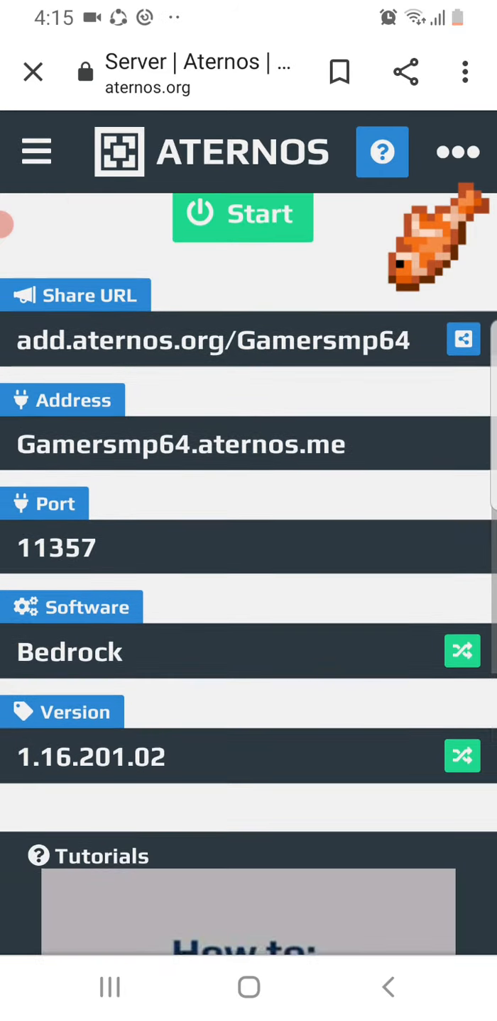
{"action": "scroll", "scroll_direction": "down", "scroll_amount": 3}
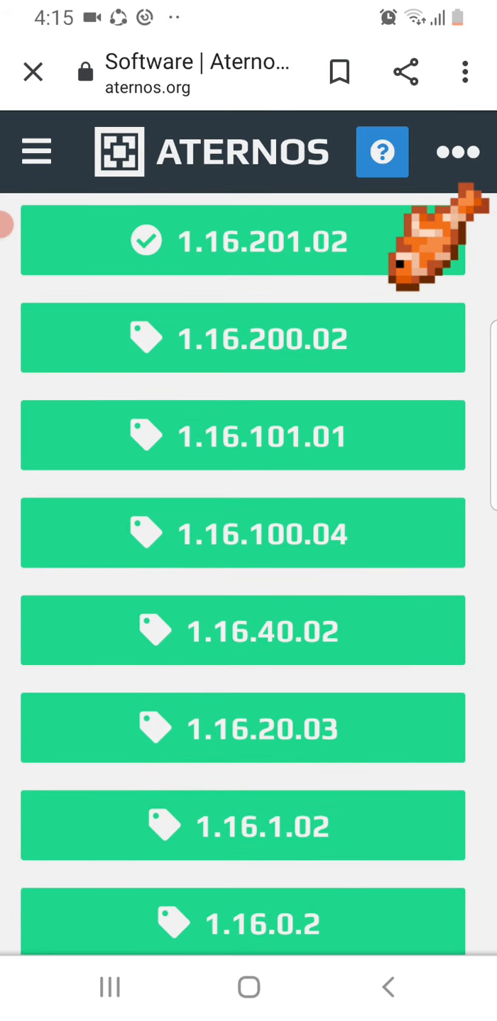
{"action": "scroll", "scroll_direction": "down", "scroll_amount": 3}
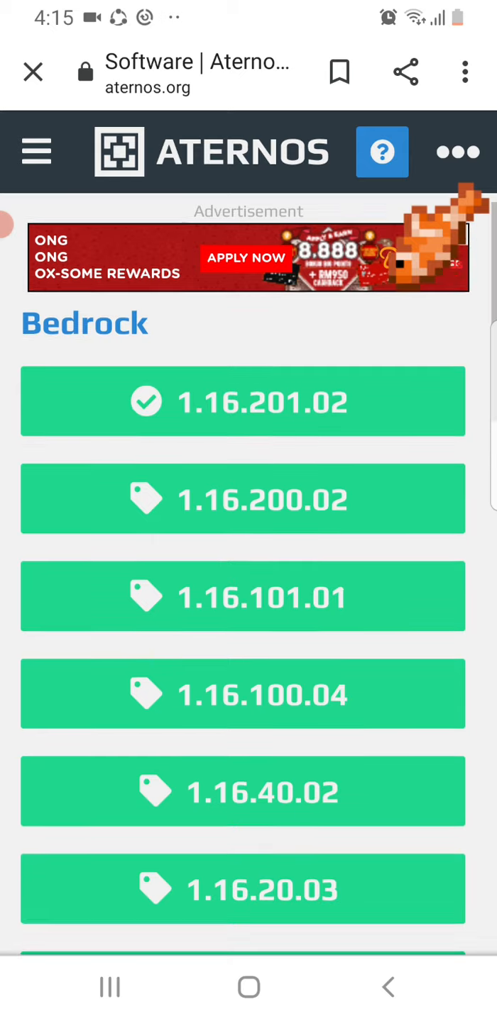
{"action": "scroll", "scroll_direction": "down", "scroll_amount": 3}
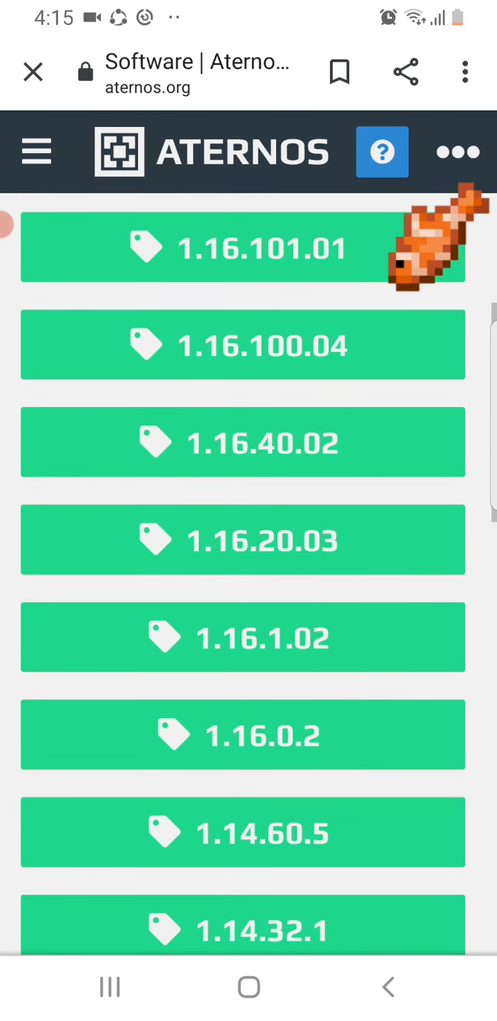
{"action": "left_click", "coordinate": [243, 735]}
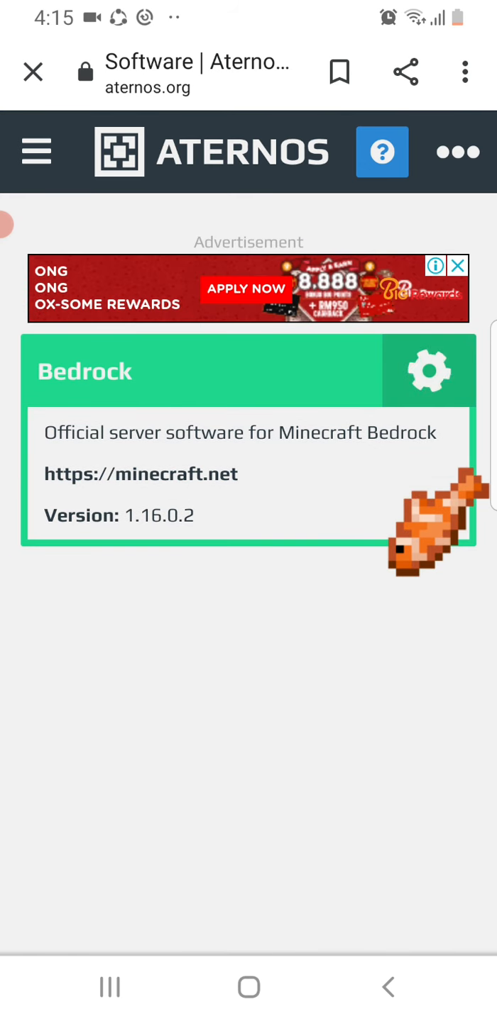
{"action": "left_click", "coordinate": [425, 372]}
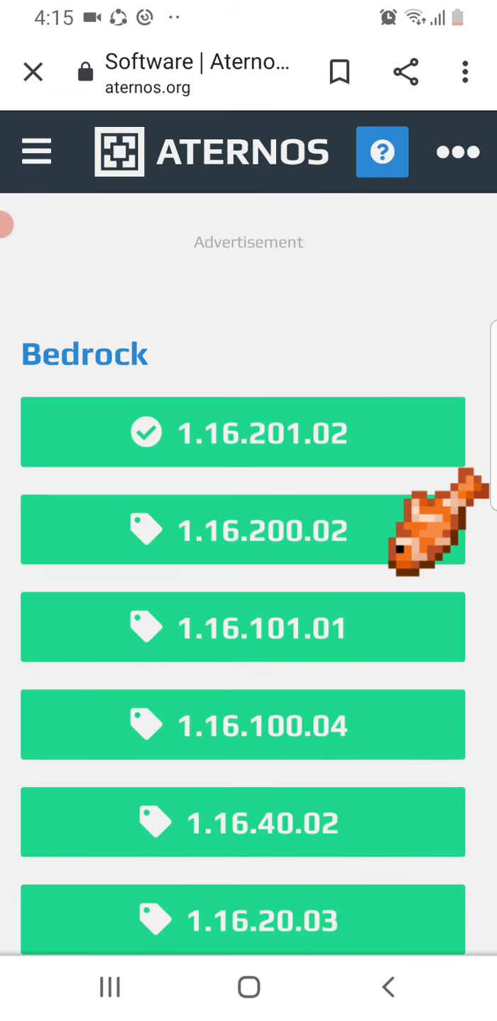
{"action": "left_click", "coordinate": [244, 433]}
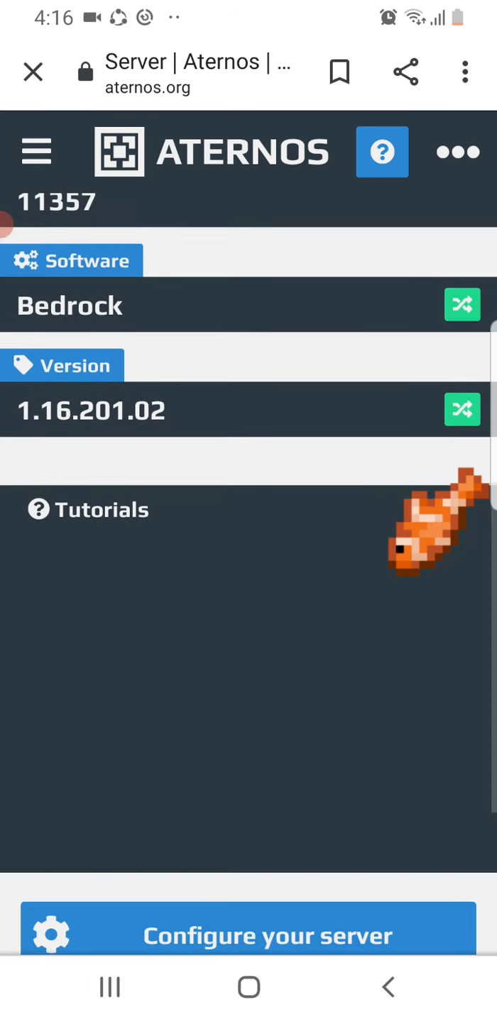
Review the Bedrock version list and return to the server overview
{"action": "scroll", "scroll_direction": "down", "scroll_amount": 3}
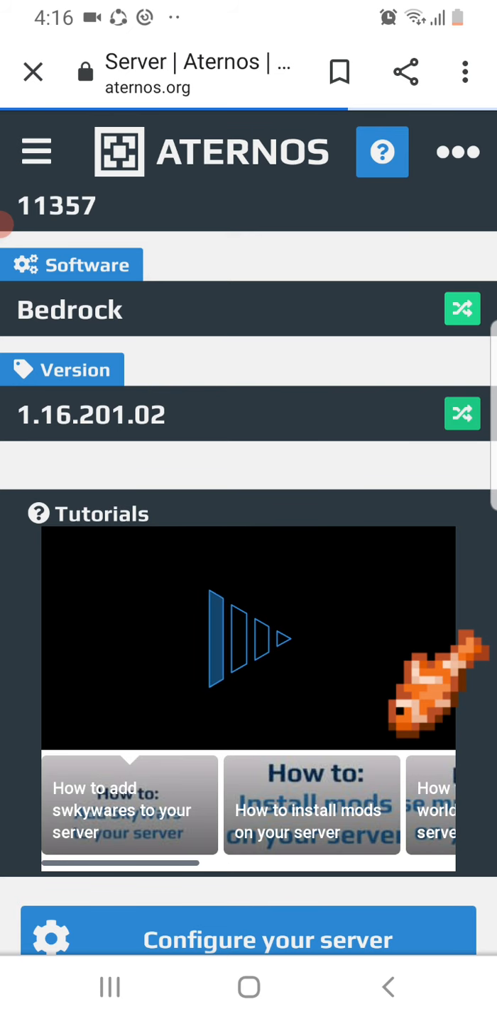
{"action": "left_click", "coordinate": [462, 414]}
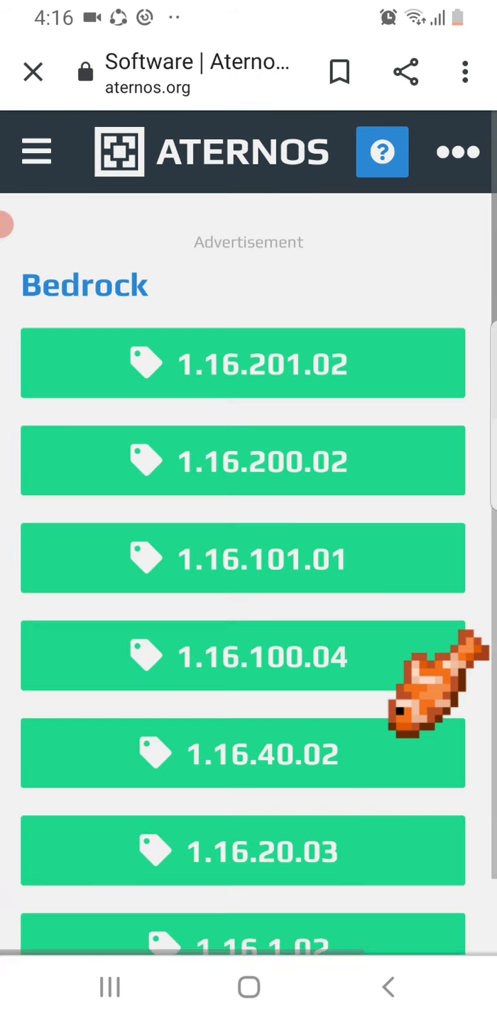
{"action": "scroll", "scroll_direction": "down", "scroll_amount": 3}
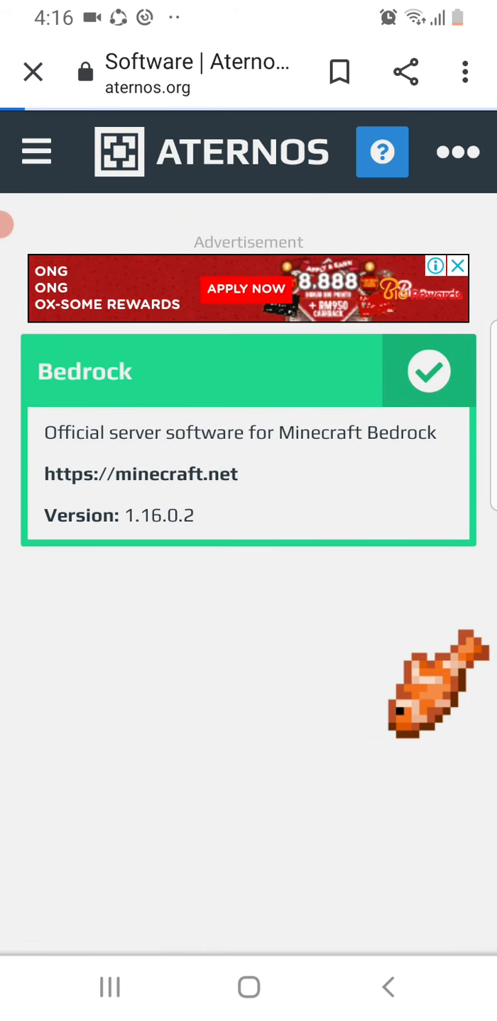
{"action": "left_click", "coordinate": [457, 265]}
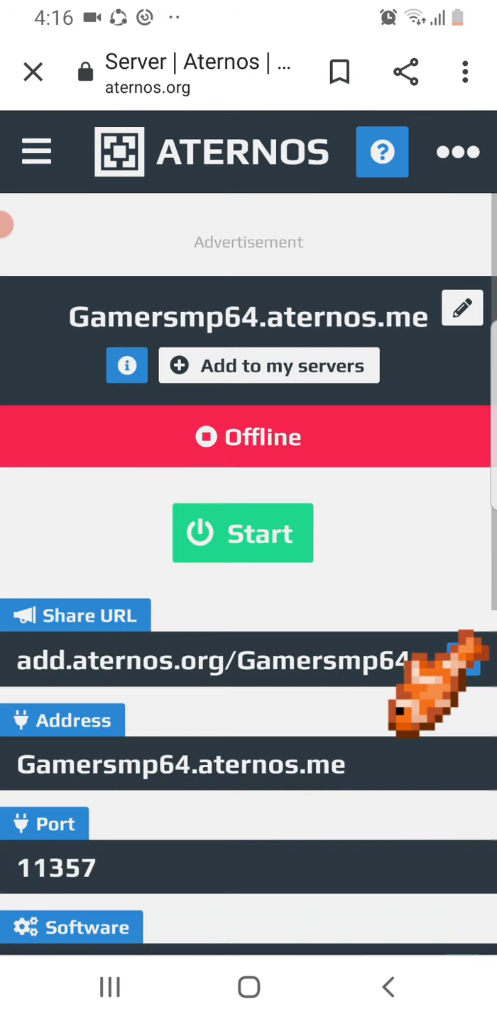
Start the server, accept the Mojang EULA, and dismiss the low battery notice
{"action": "scroll", "scroll_direction": "down", "scroll_amount": 3}
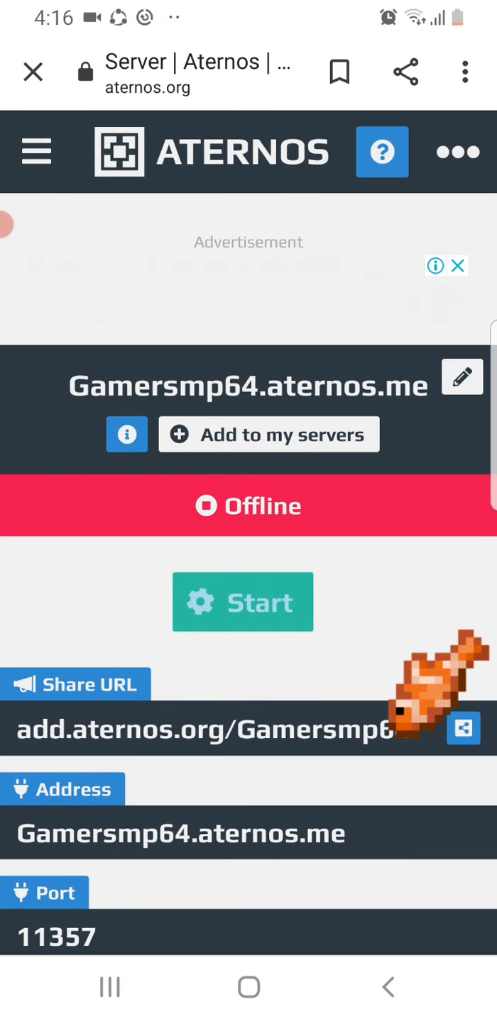
{"action": "left_click", "coordinate": [242, 601]}
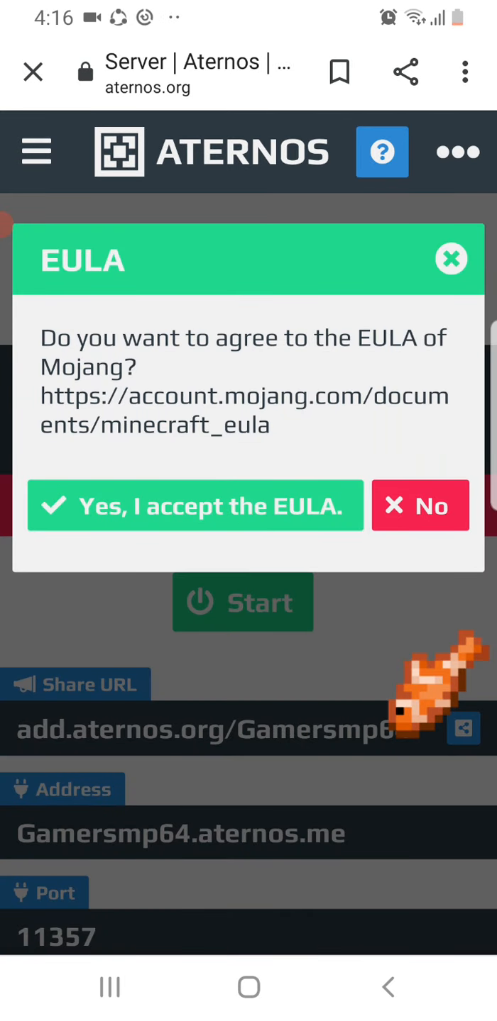
{"action": "left_click", "coordinate": [194, 505]}
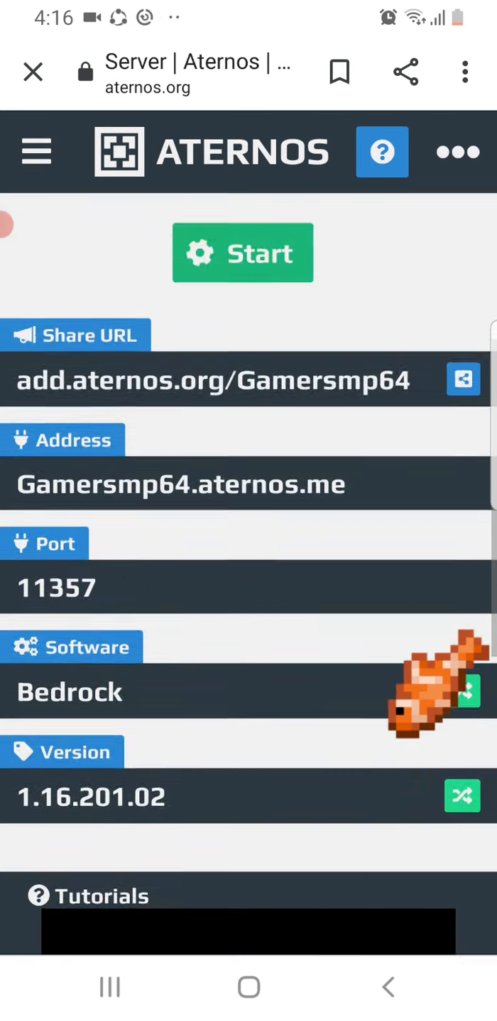
{"action": "left_click", "coordinate": [242, 253]}
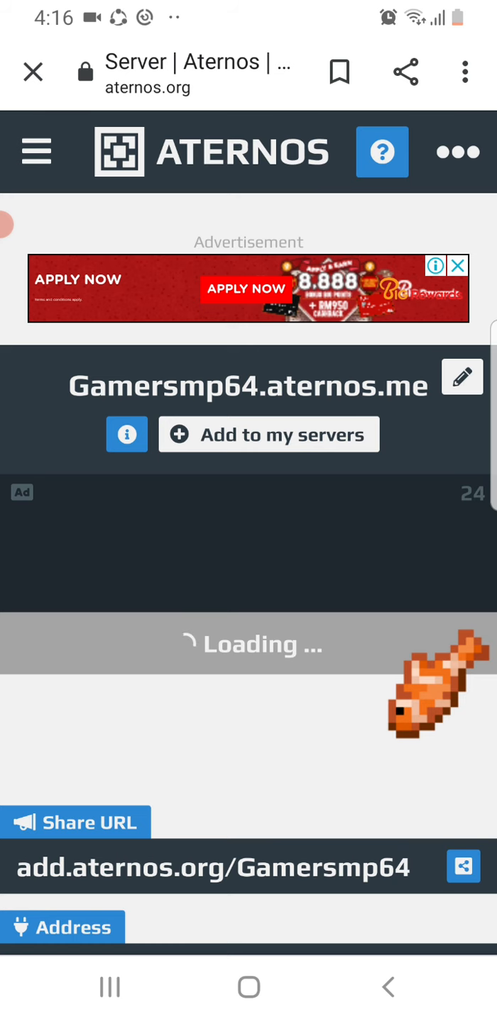
{"action": "scroll", "scroll_direction": "down", "scroll_amount": 3}
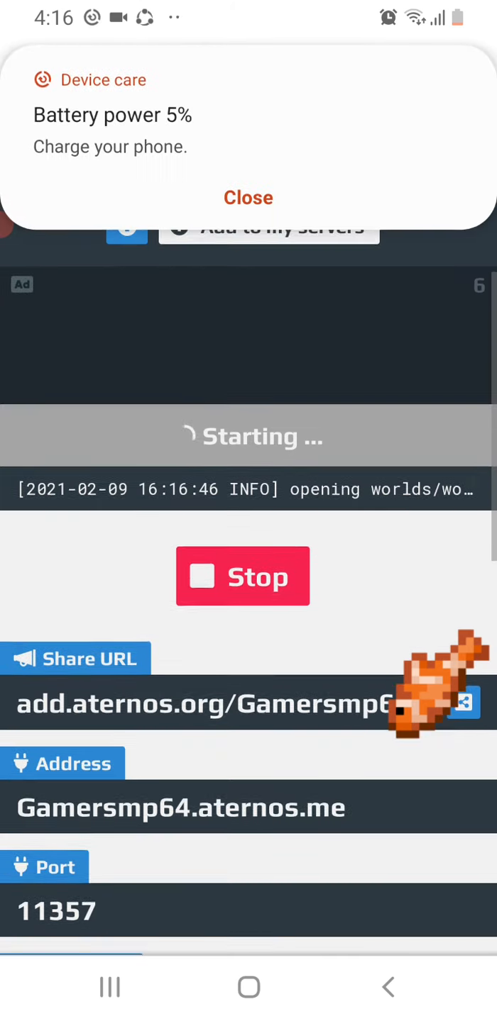
{"action": "left_click", "coordinate": [248, 197]}
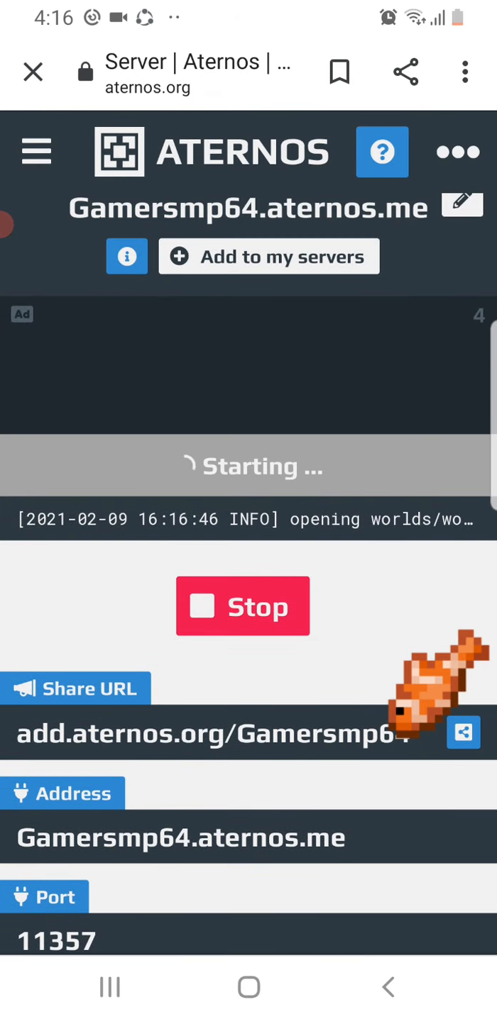
{"action": "left_click", "coordinate": [36, 151]}
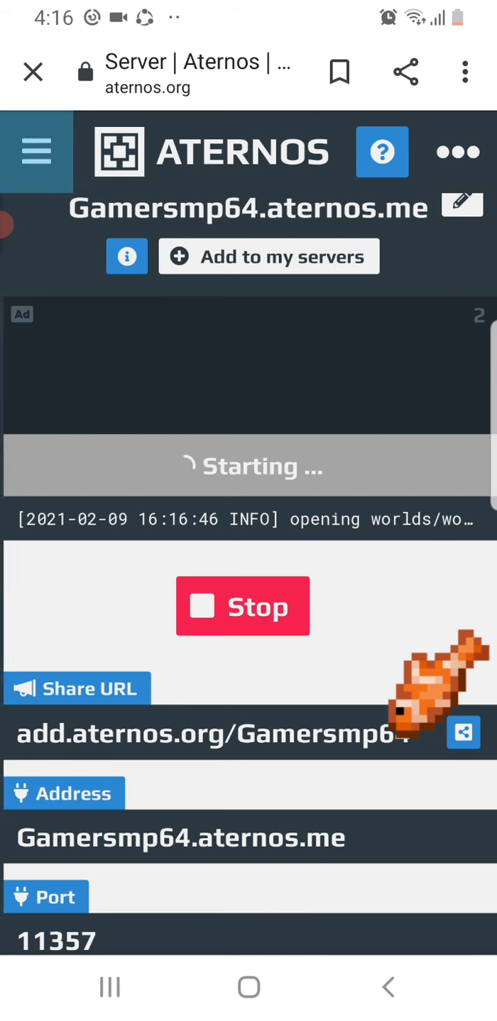